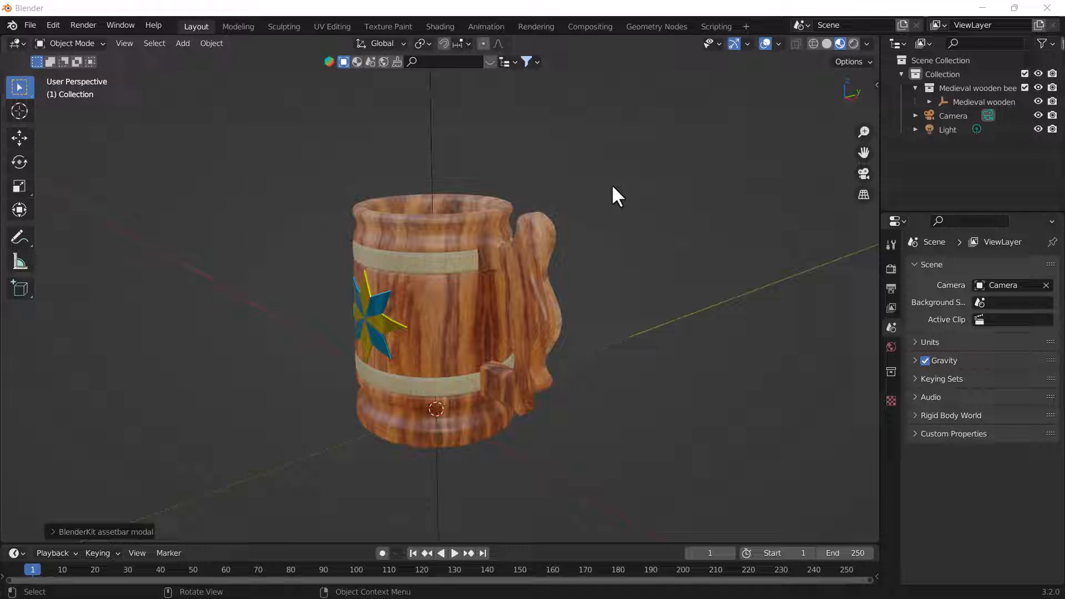
{"action": "mouse_move", "coordinate": [790, 78]}
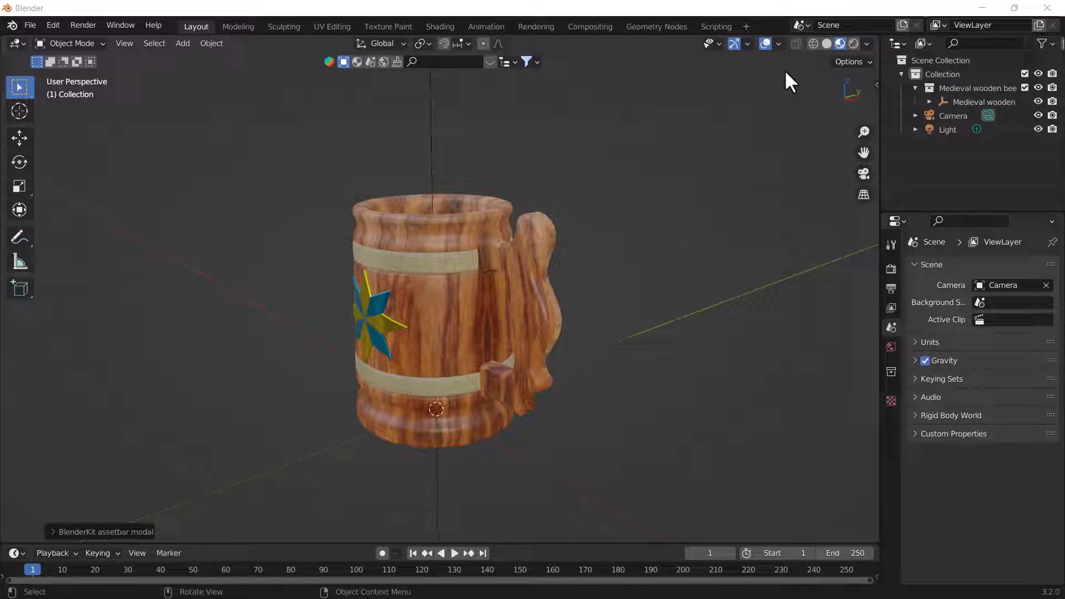
Switch the mug to Solid shading and enter Edit Mode on its mesh.
{"action": "left_click", "coordinate": [826, 43]}
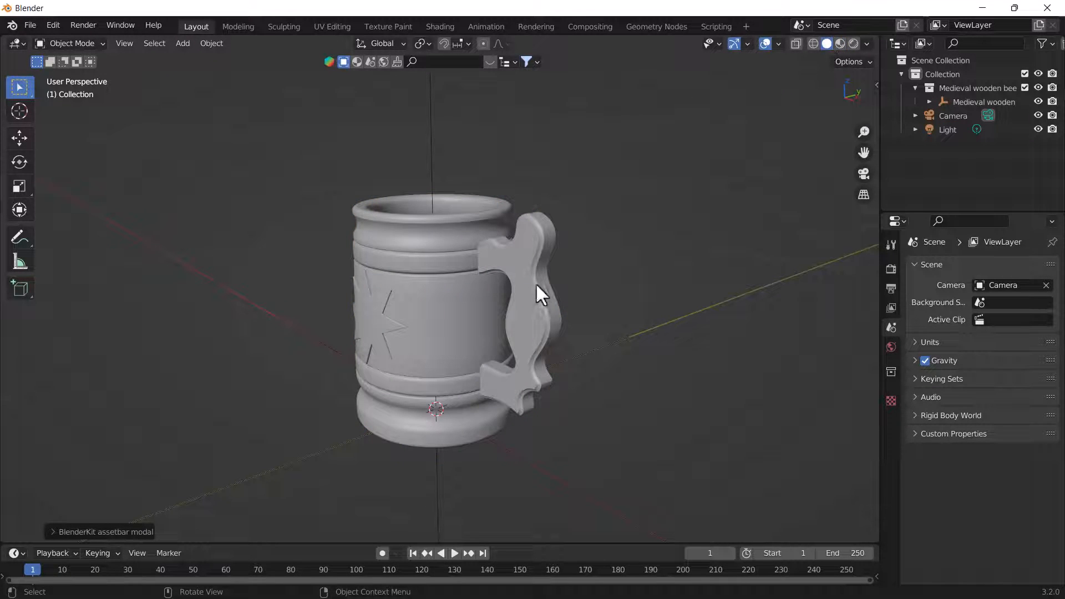
{"action": "key", "text": "Tab"}
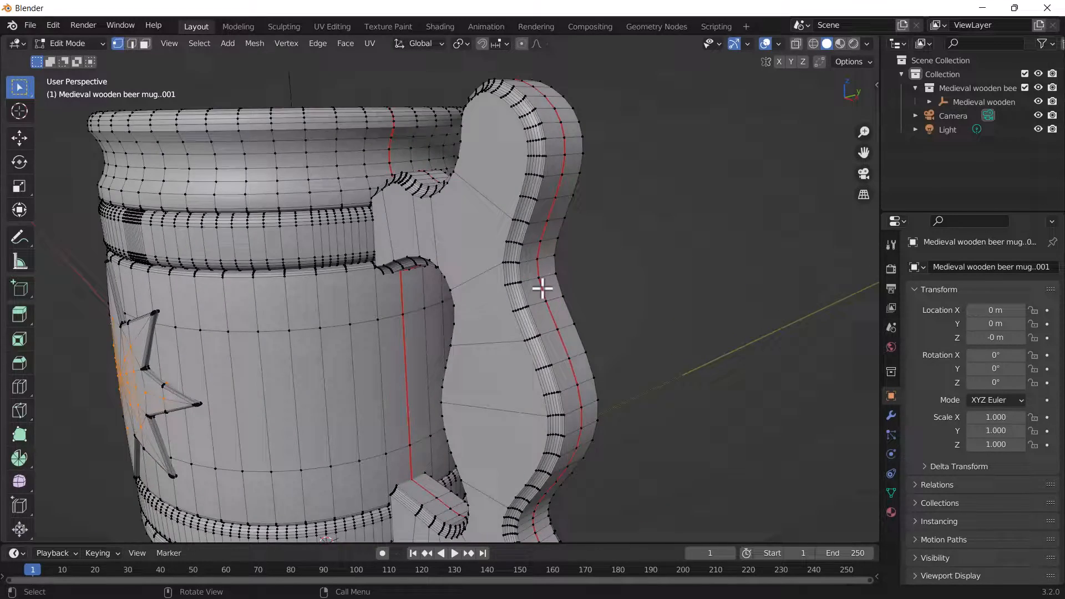
Zoom in on the mug handle to inspect it up close.
{"action": "scroll", "scroll_direction": "up", "scroll_amount": 3}
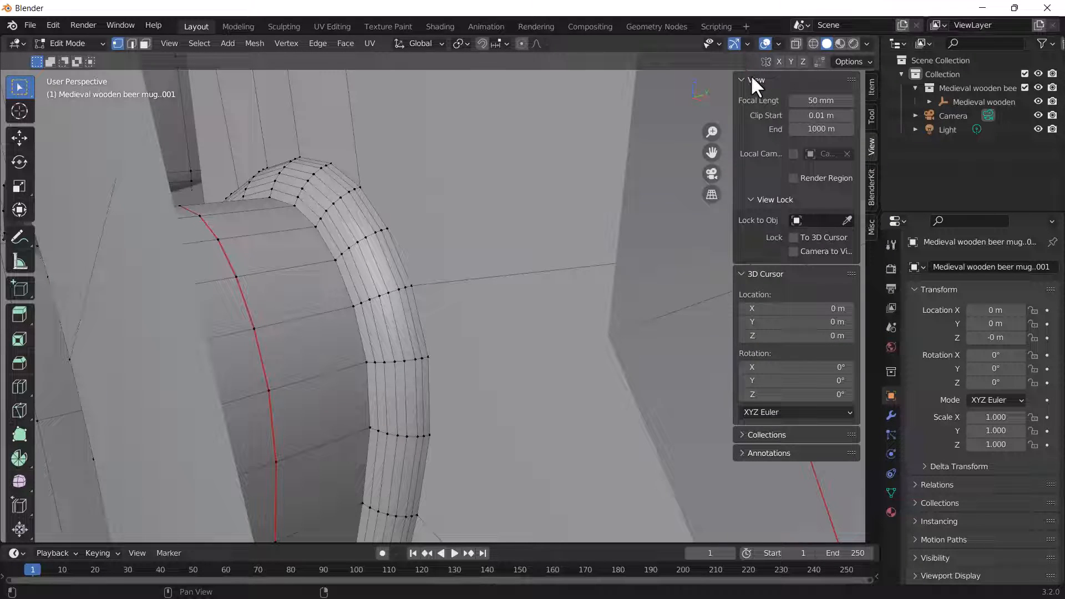
{"action": "mouse_move", "coordinate": [763, 138]}
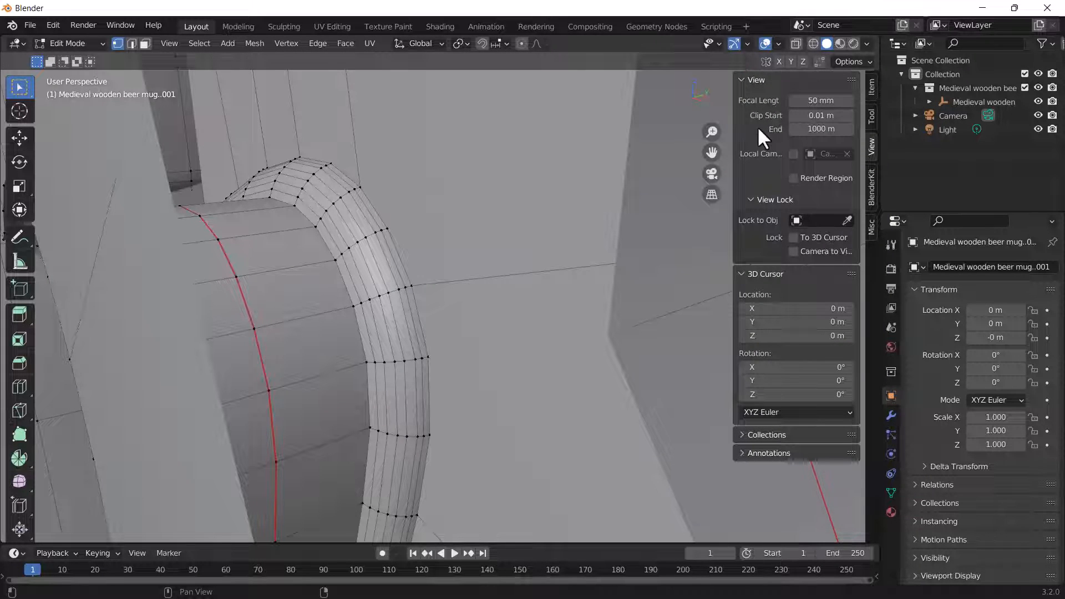
{"action": "mouse_move", "coordinate": [820, 128]}
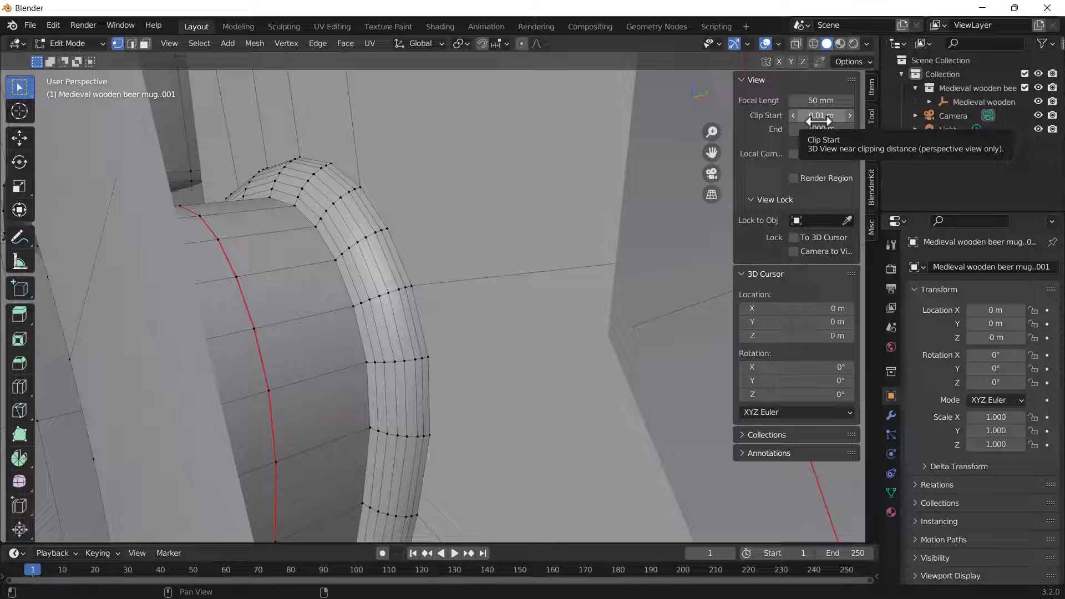
Set the viewport Clip Start in the View panel to 0.001 m.
{"action": "left_click", "coordinate": [821, 115]}
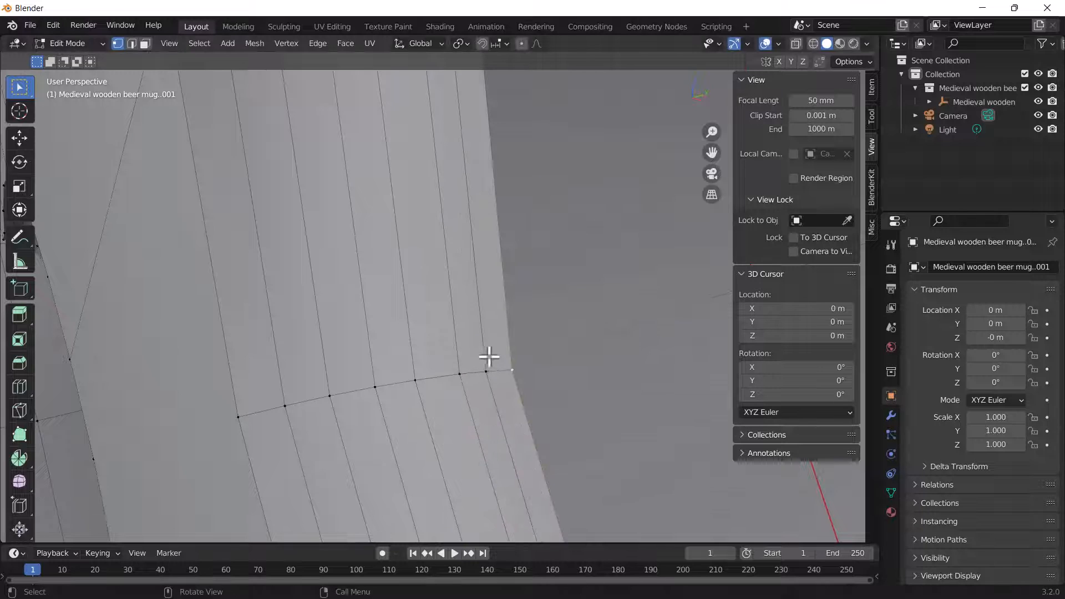
Return to Object Mode and set the viewport Clip End to 10000 m.
{"action": "key", "text": "Tab"}
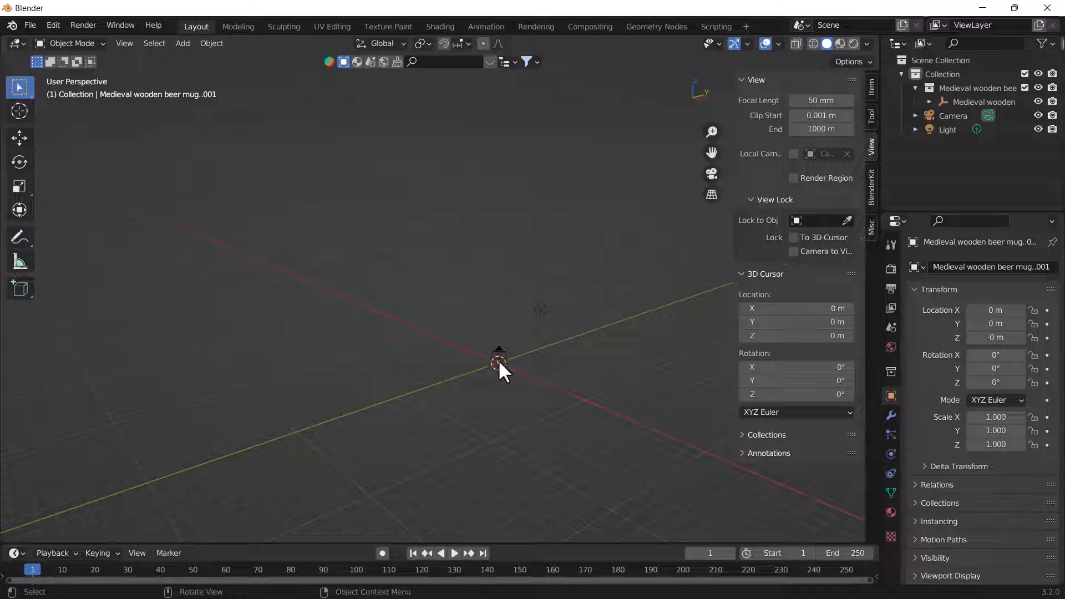
{"action": "mouse_move", "coordinate": [623, 265]}
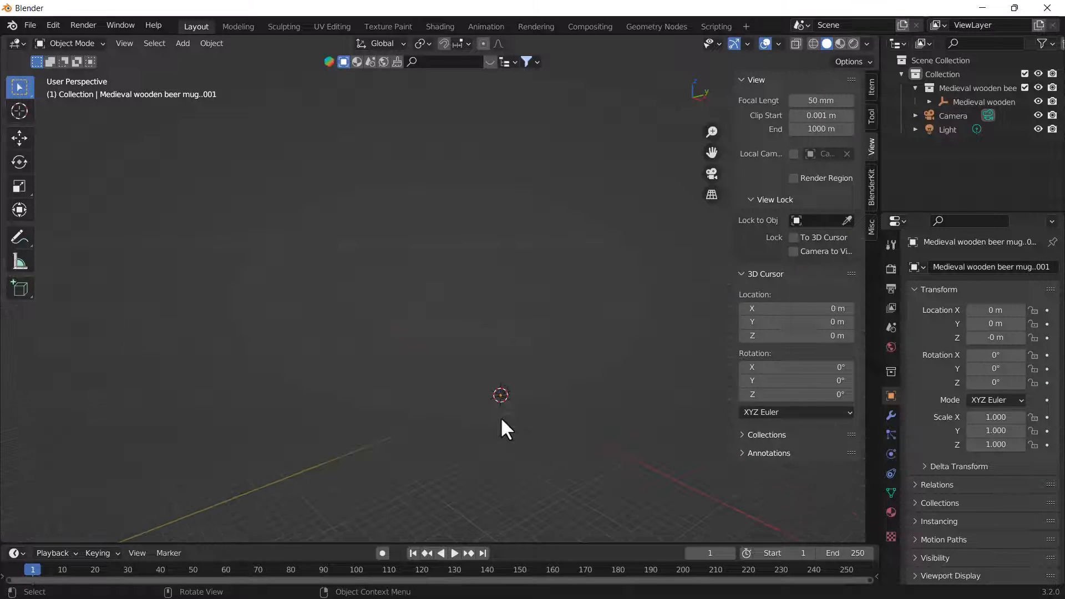
{"action": "mouse_move", "coordinate": [281, 409]}
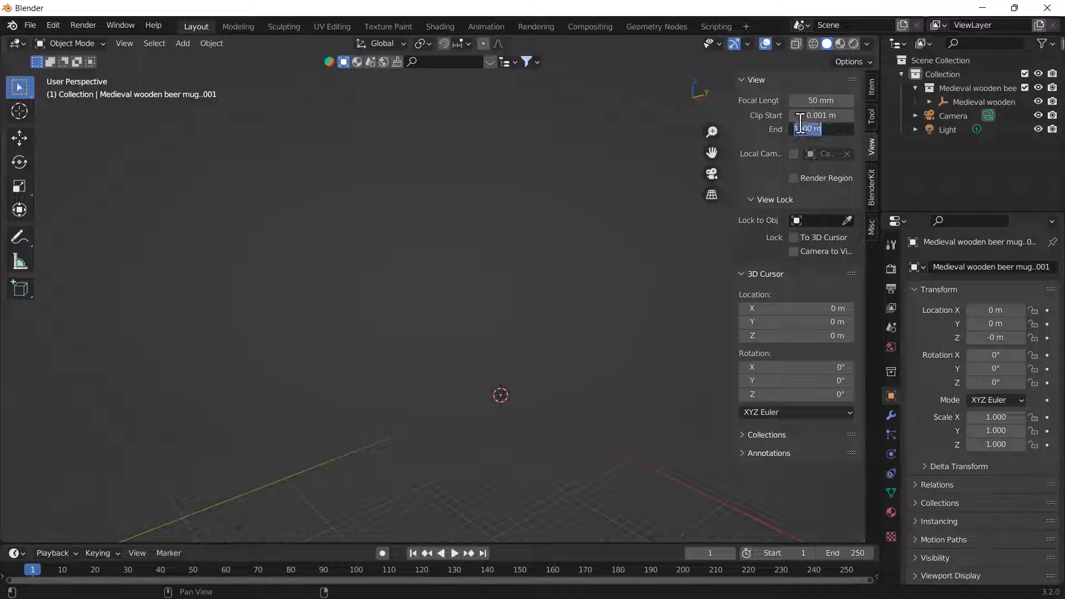
{"action": "left_click", "coordinate": [819, 128]}
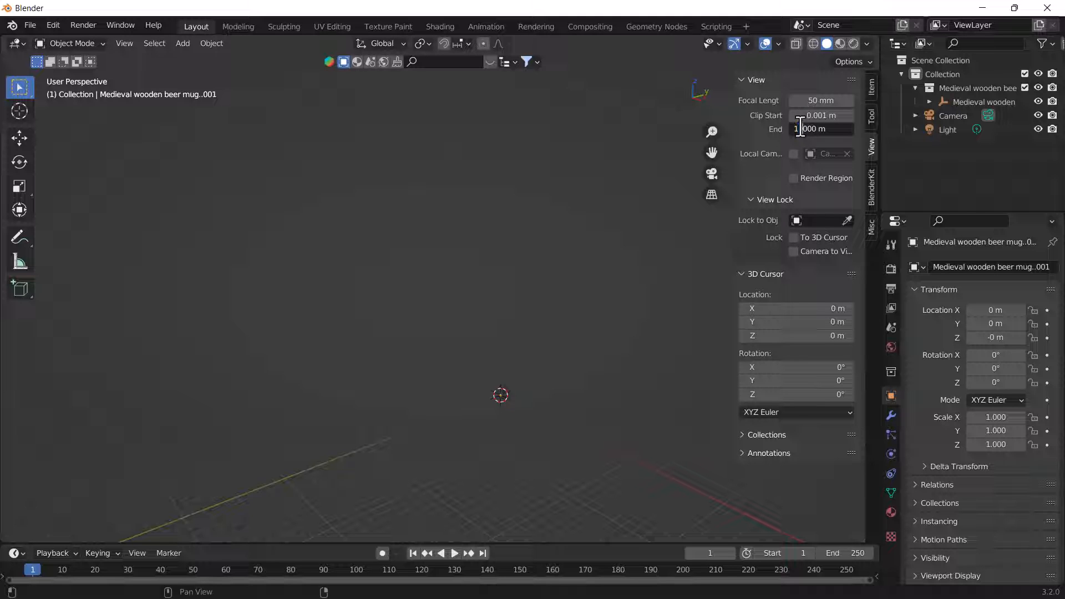
{"action": "type", "text": "10000"}
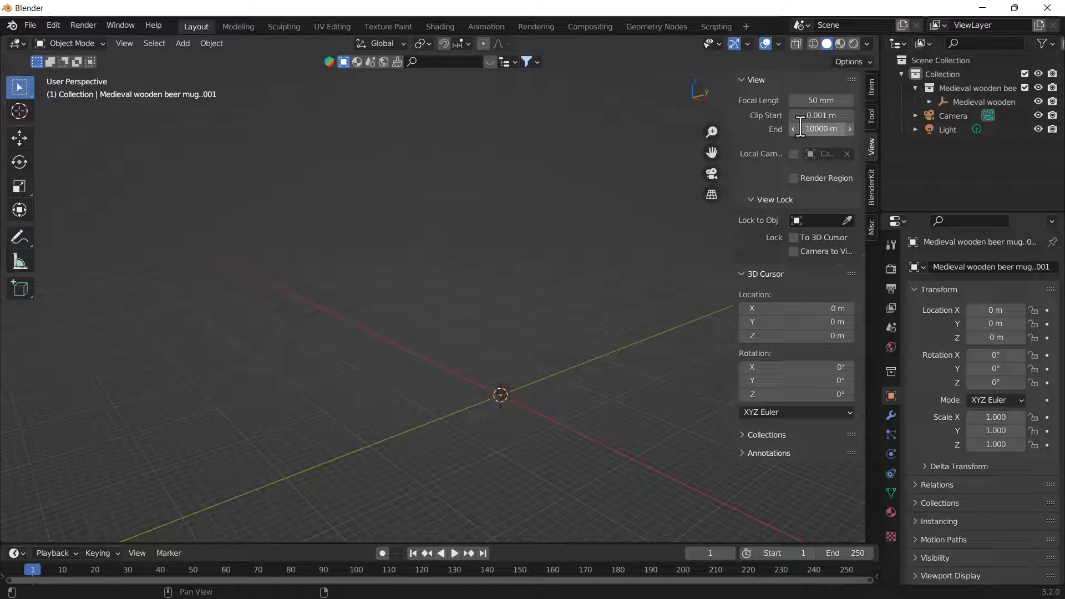